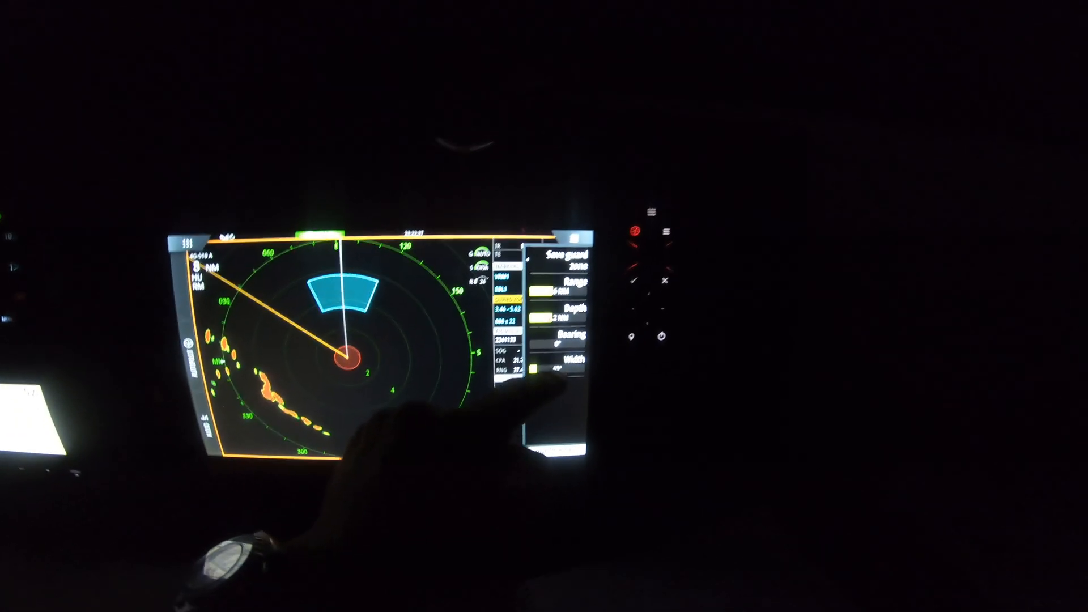
# Step: Widen the guard zone to nearly 360° around the boat, with depth at 2.2 NM
pyautogui.click(563, 359)
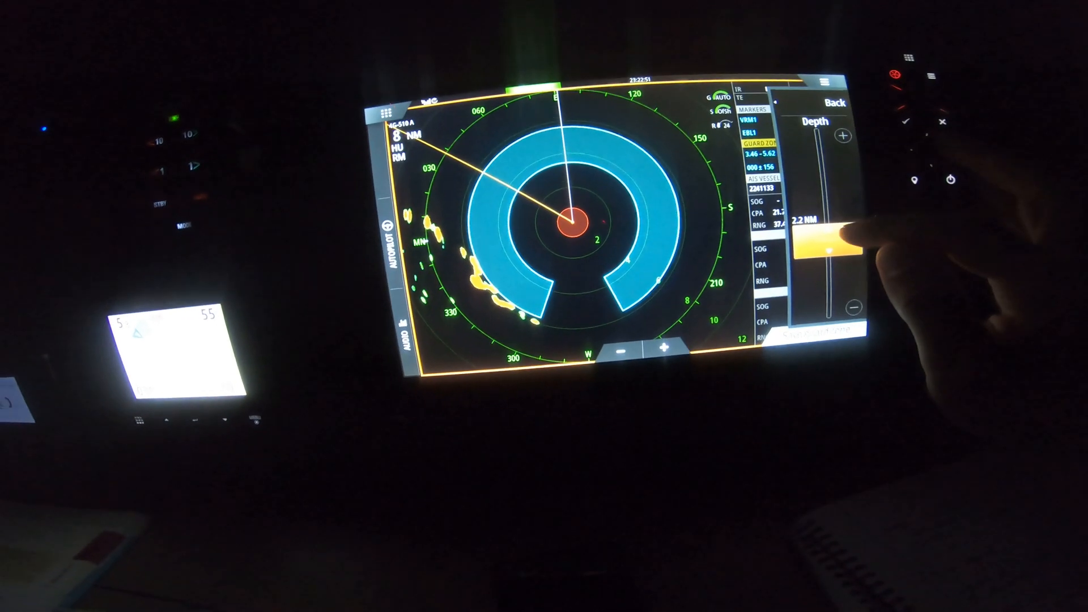
pyautogui.moveTo(822, 243); pyautogui.dragTo(804, 250)
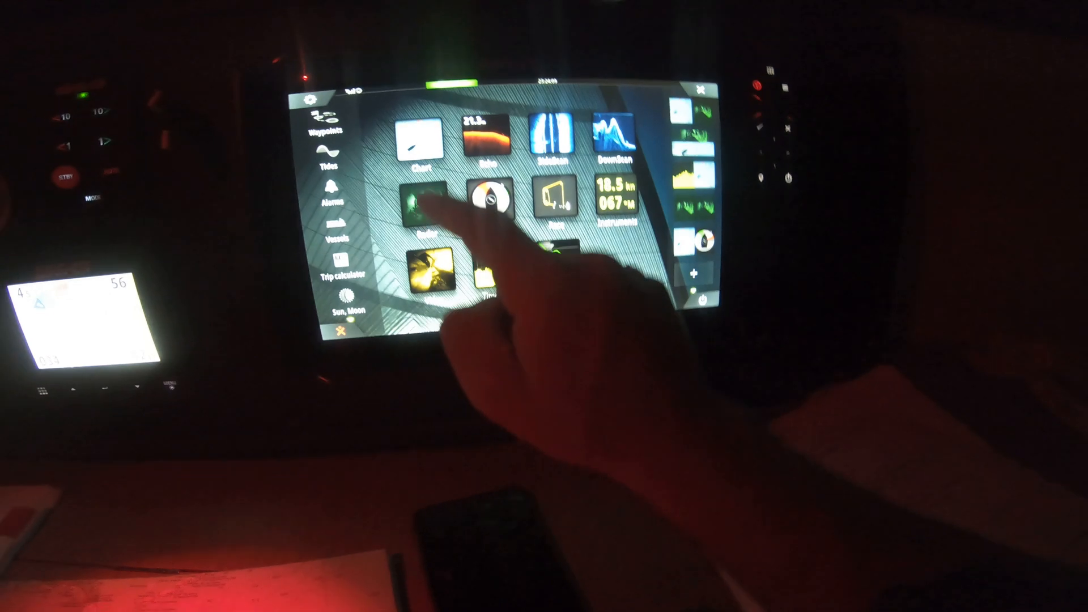
# Step: Show the Balearics chart with the instrument bar of speed, wind and heading data
pyautogui.click(416, 138)
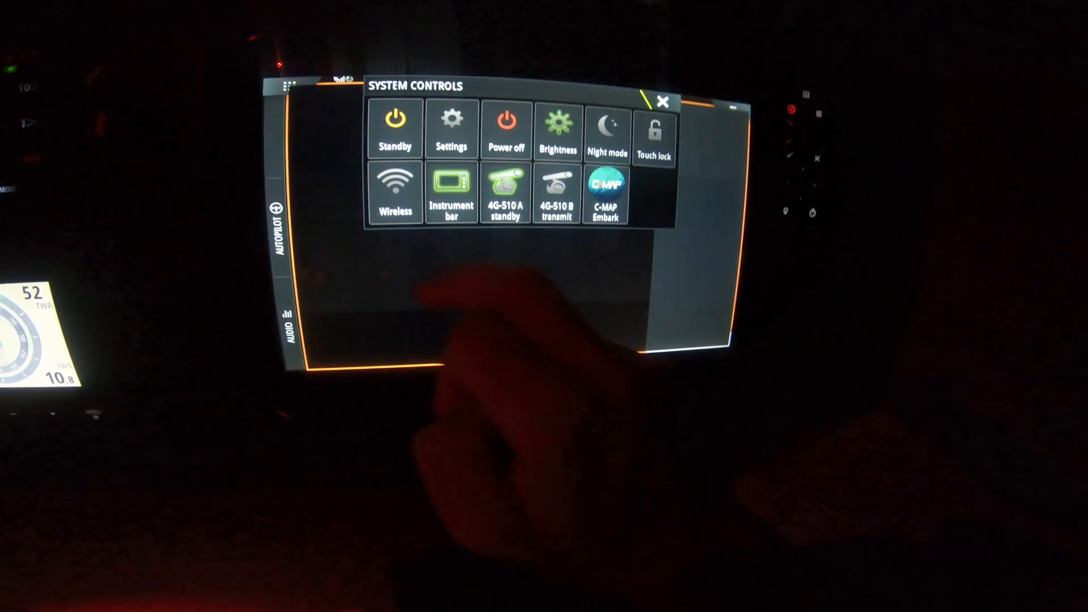
pyautogui.click(662, 102)
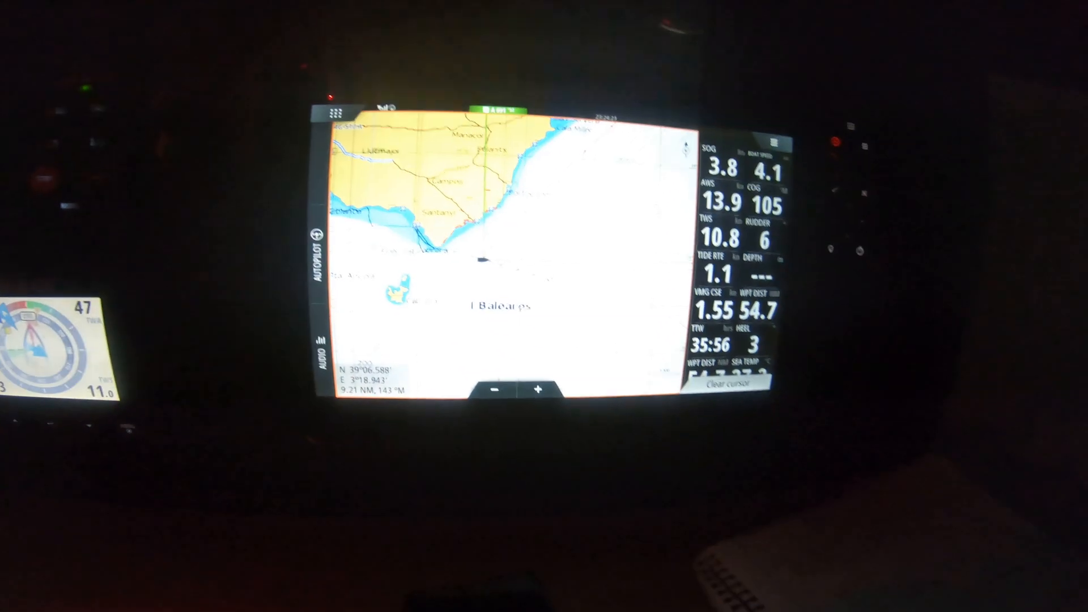